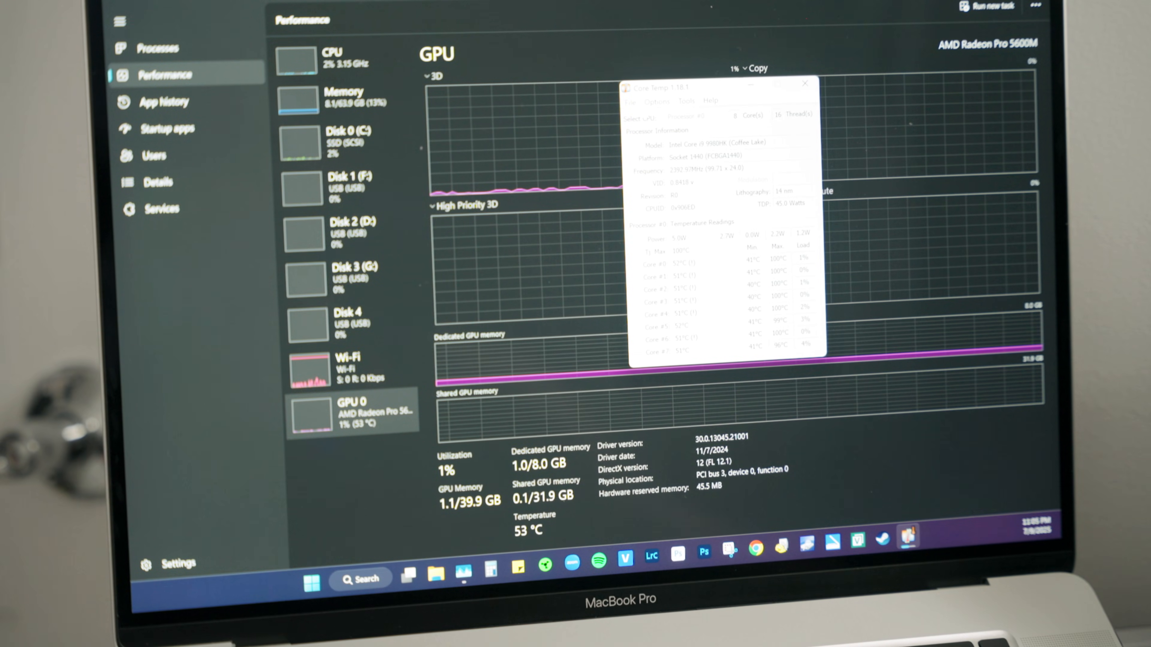
Step: Show the GPU 0 (AMD Radeon Pro 5600M) performance page in front of the Core Temp window
left_click(805, 84)
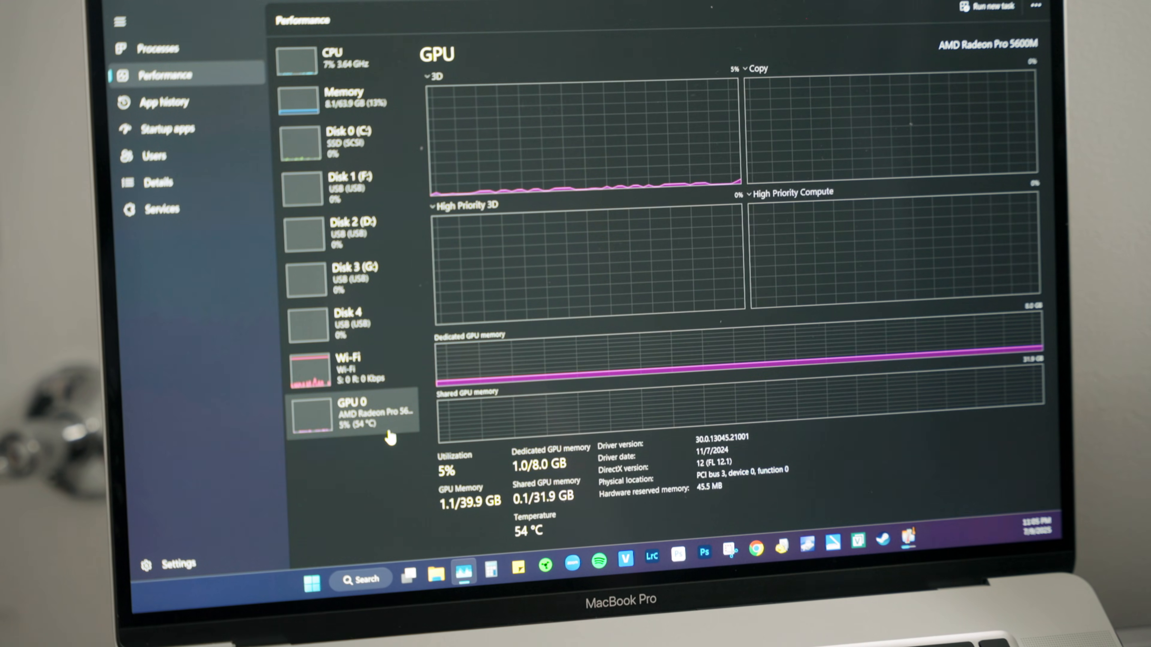